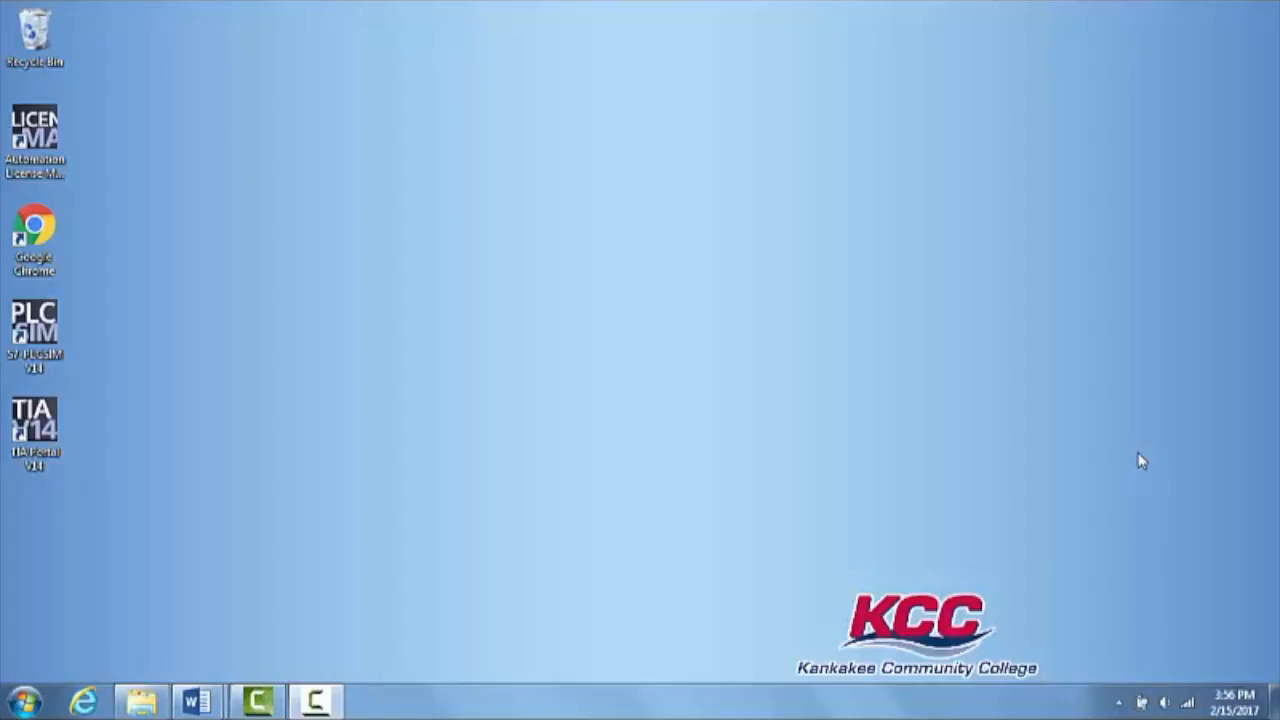
pyautogui.moveTo(332, 470)
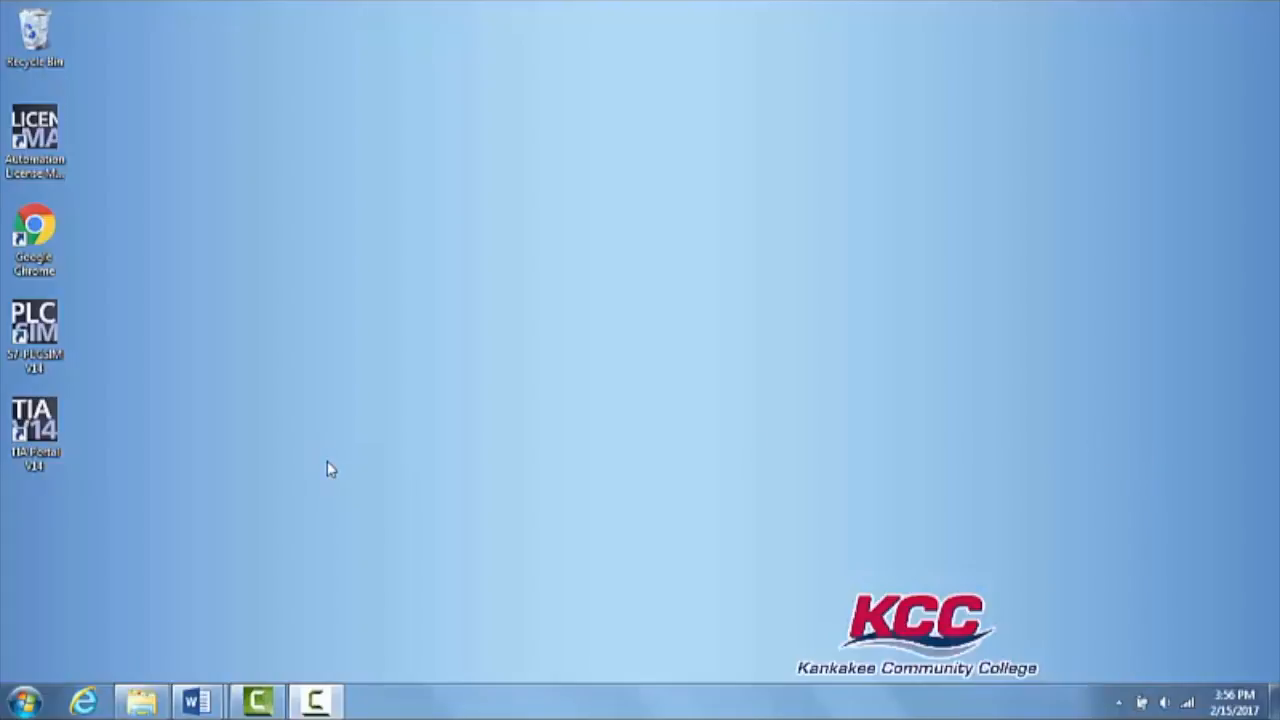
# Launch TIA Portal and create a new project named Unit 6
pyautogui.click(34, 420)
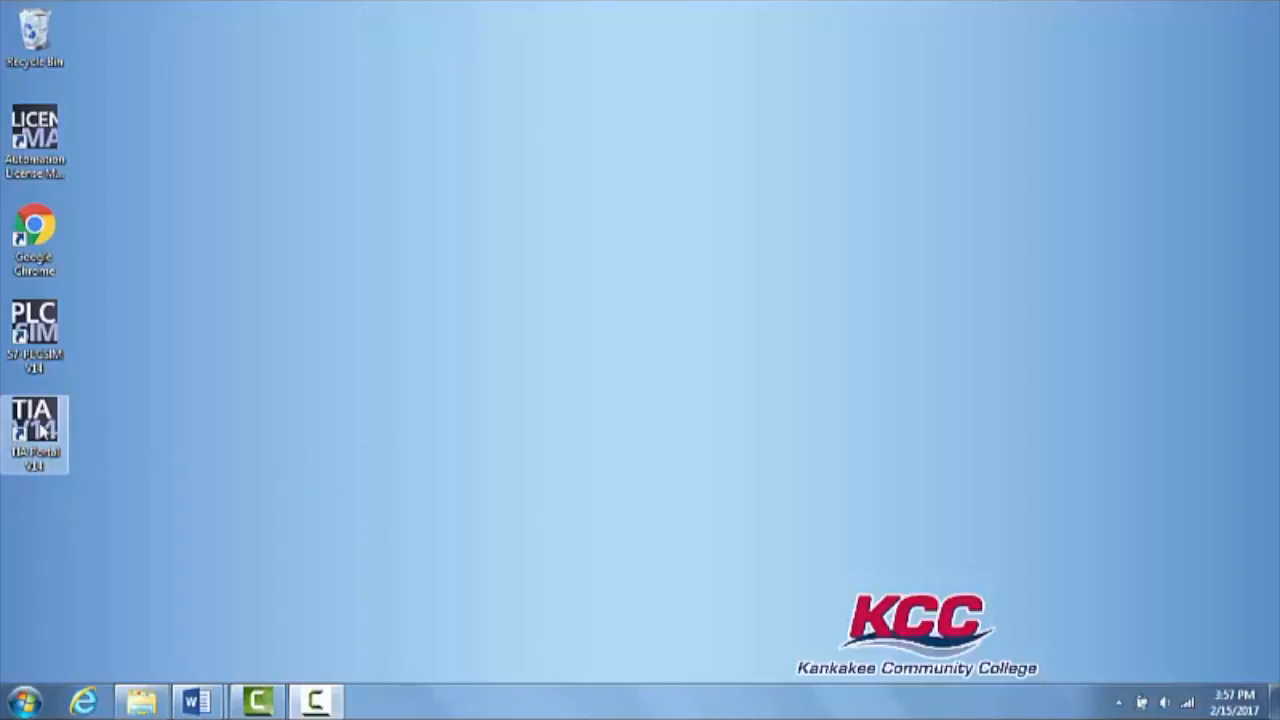
pyautogui.doubleClick(36, 432)
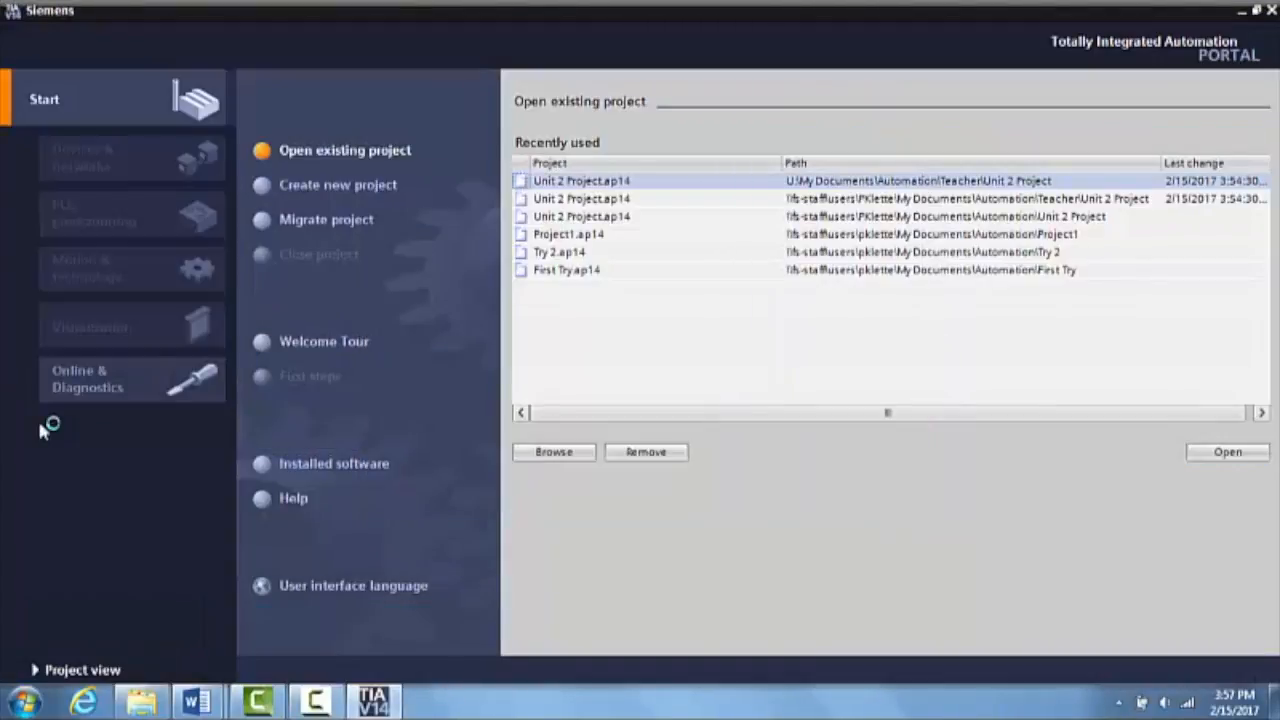
pyautogui.click(336, 184)
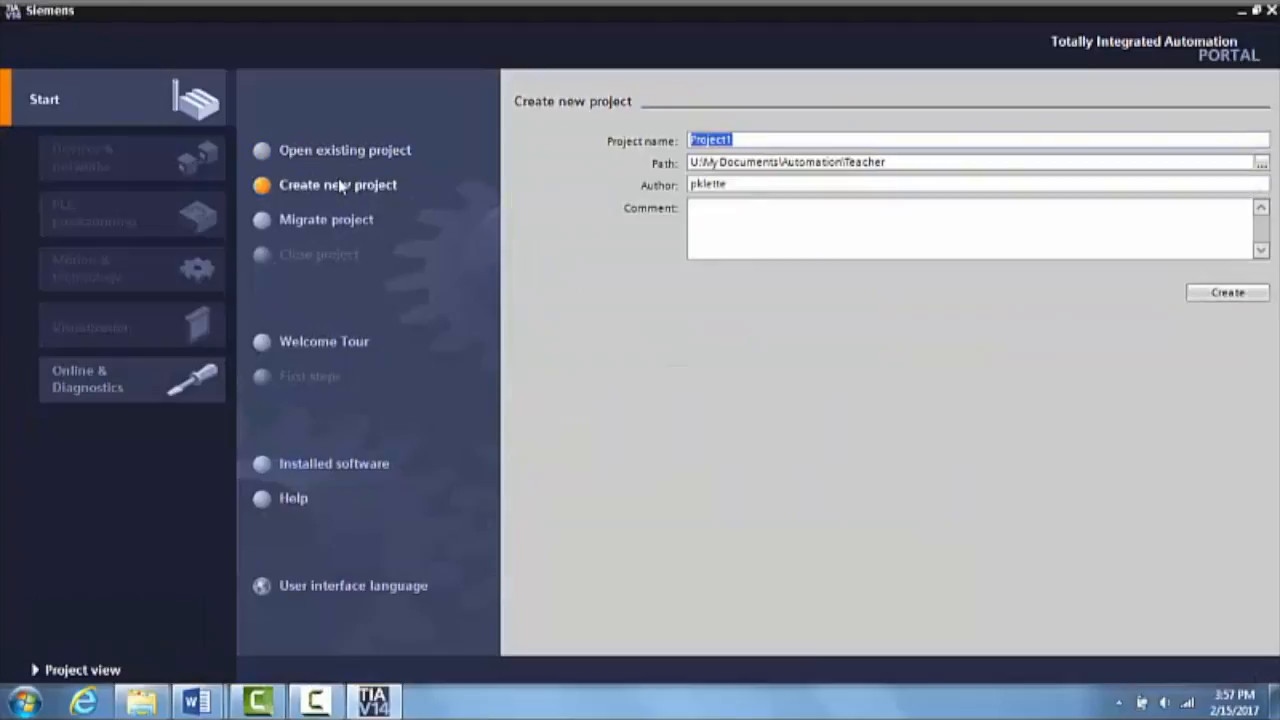
pyautogui.write('Unit 6')
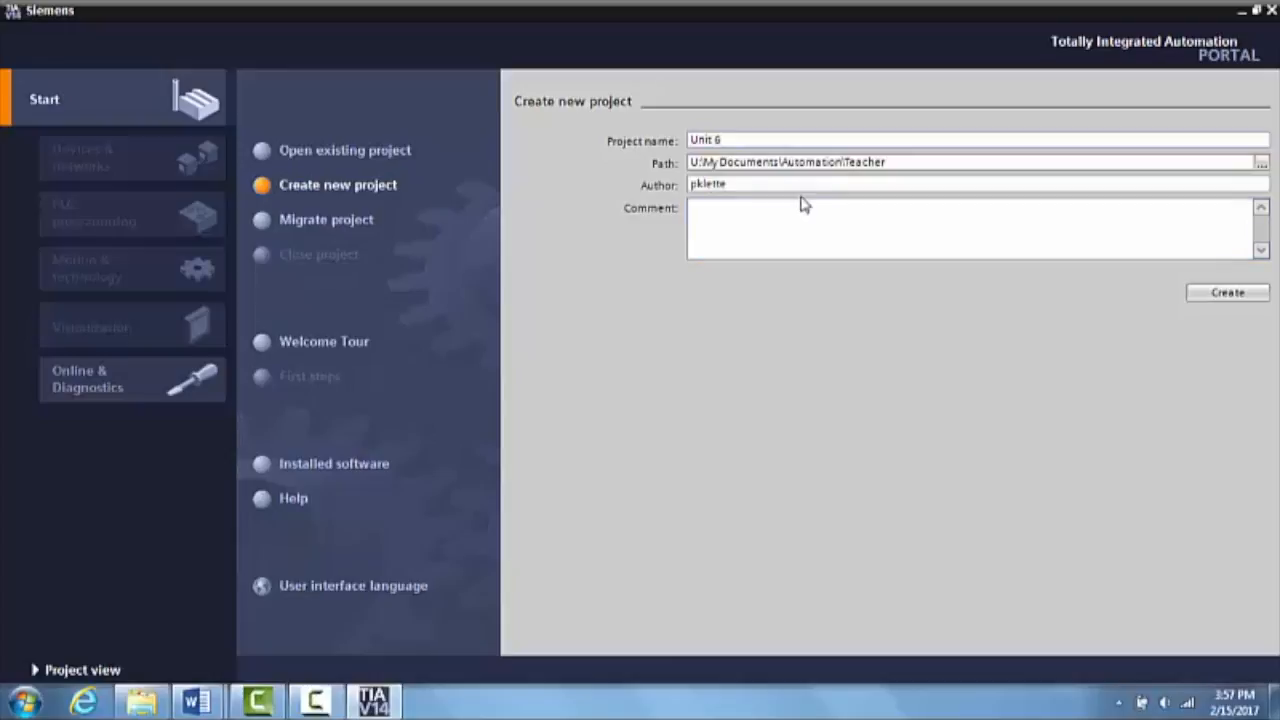
pyautogui.click(1228, 292)
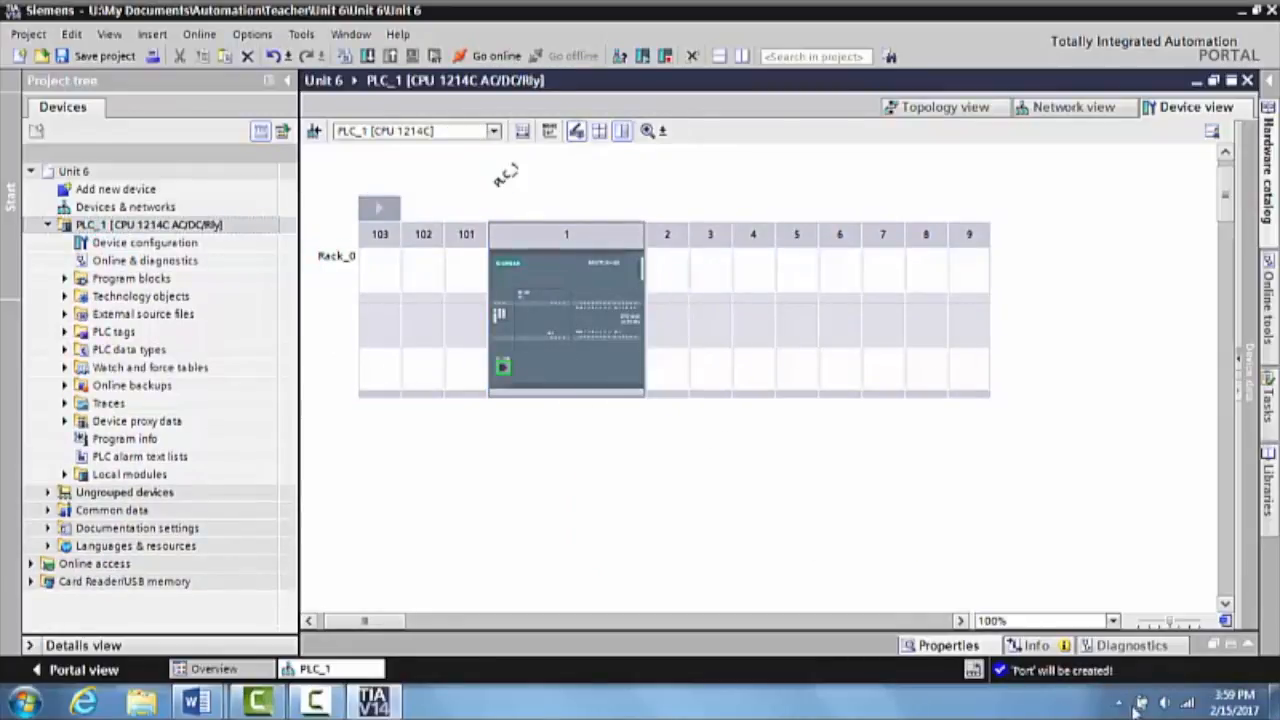
# Magnify the device view to 400% and expand Program blocks to select Main [OB1]
pyautogui.click(1112, 620)
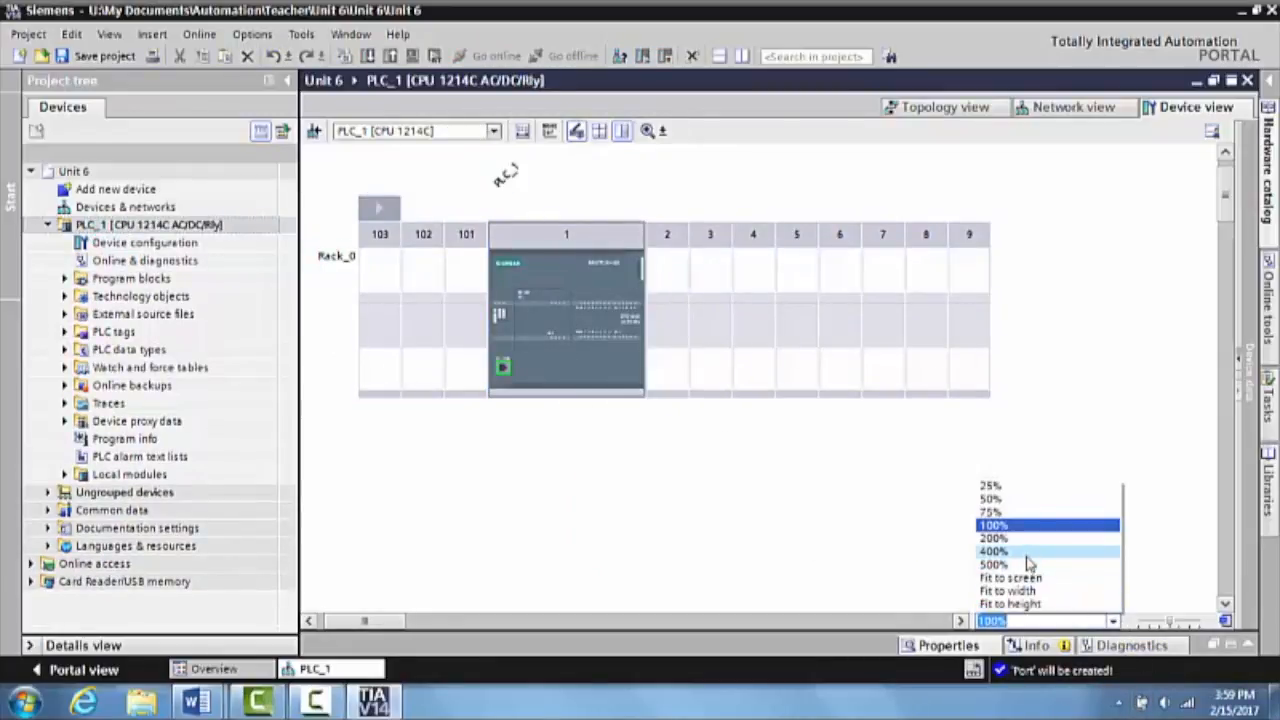
pyautogui.click(992, 552)
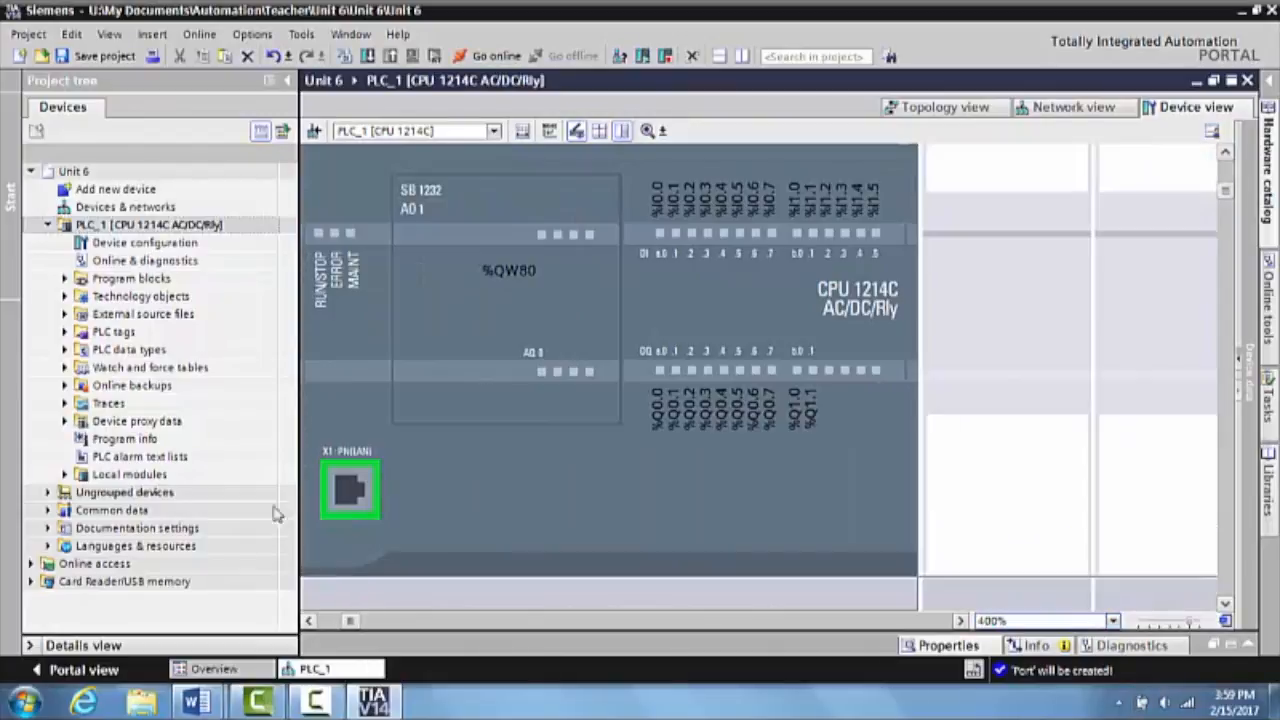
pyautogui.moveTo(116, 332)
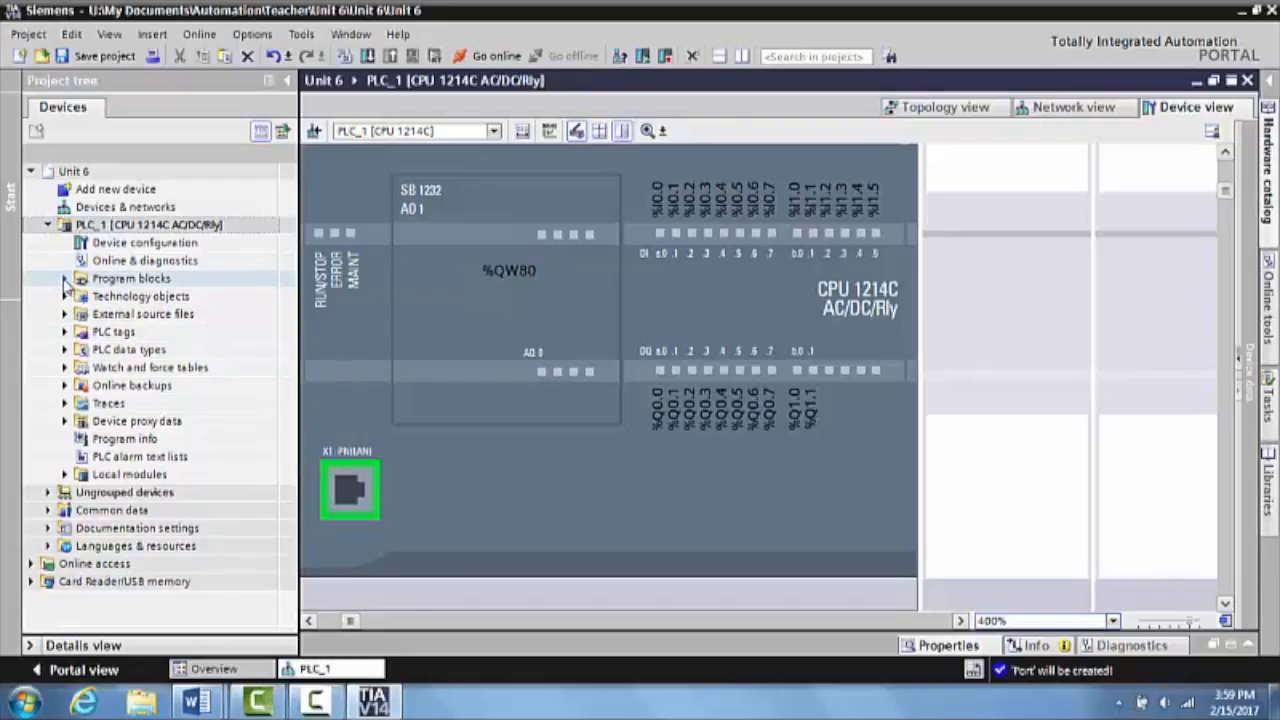
pyautogui.click(64, 278)
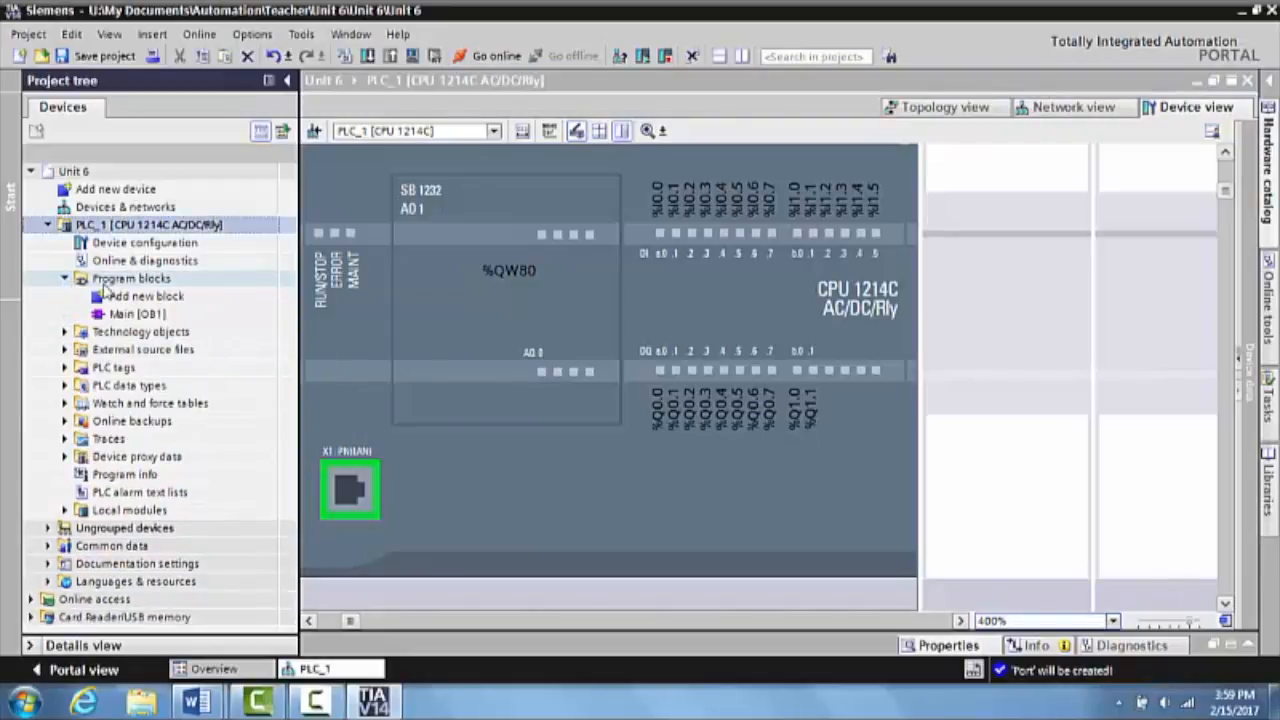
pyautogui.click(138, 312)
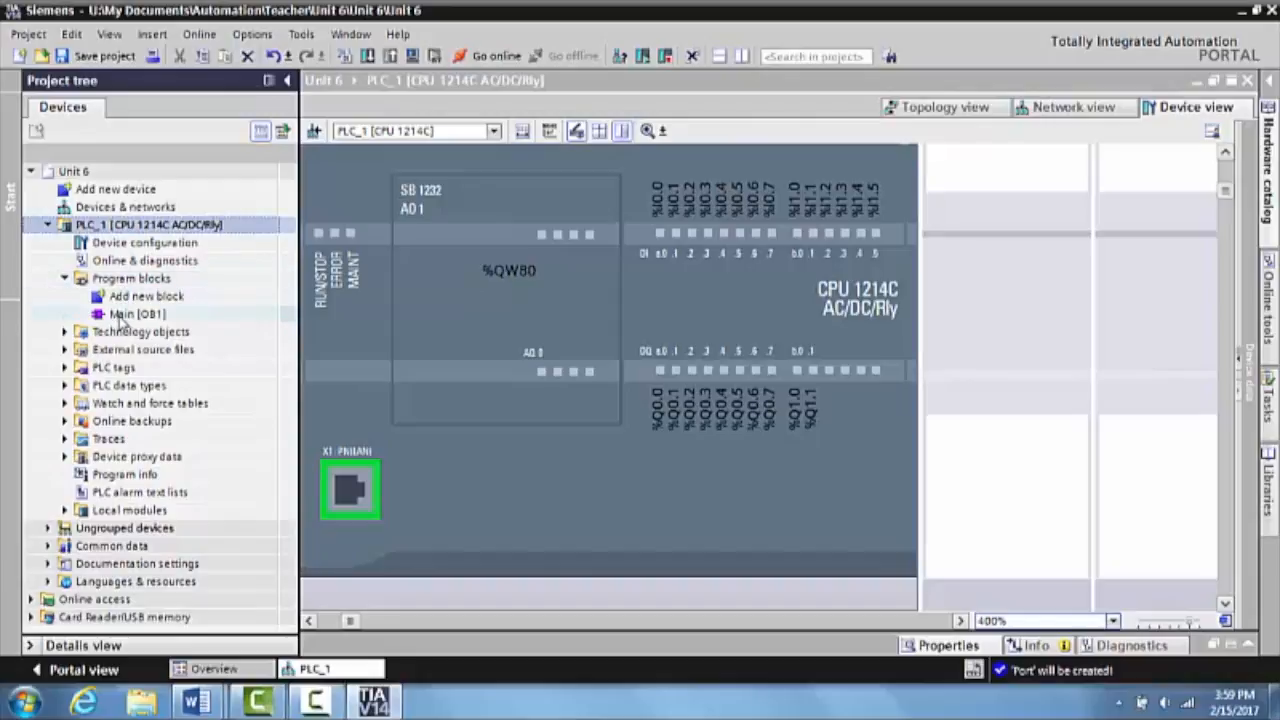
pyautogui.click(136, 314)
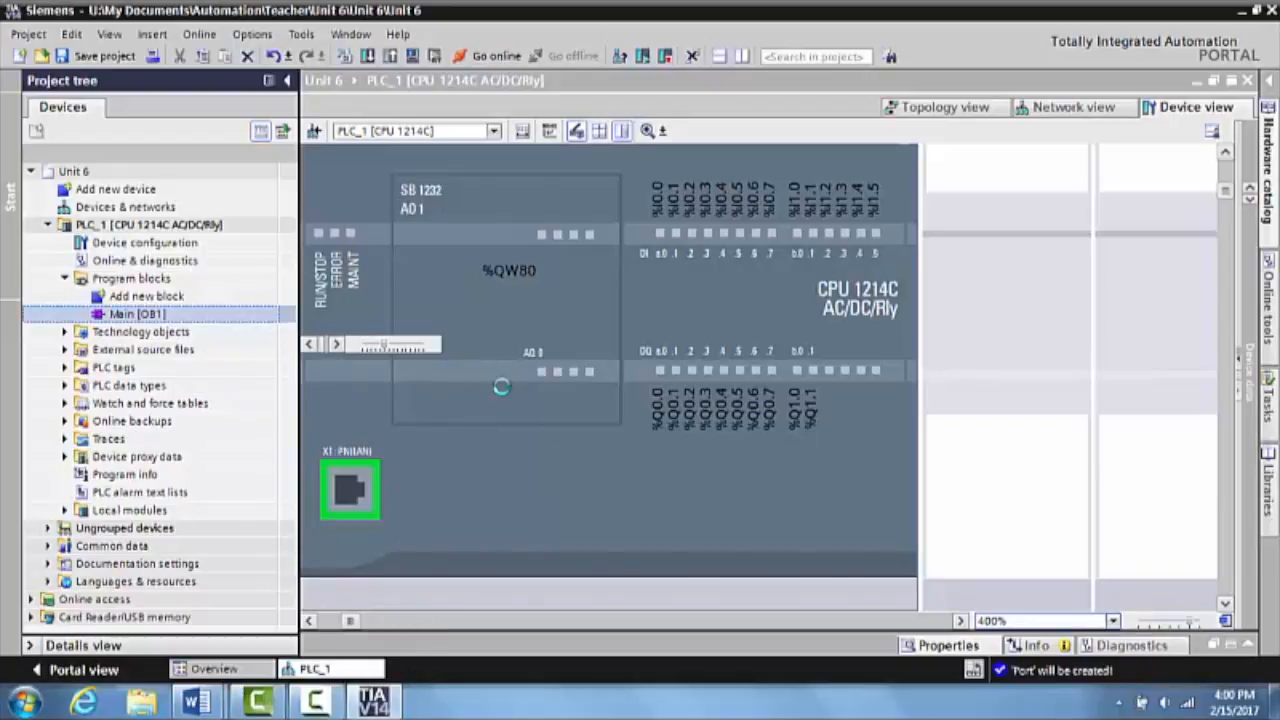
# Edit Main [OB1] and place a normally open contact and an output coil on Network 1
pyautogui.doubleClick(124, 312)
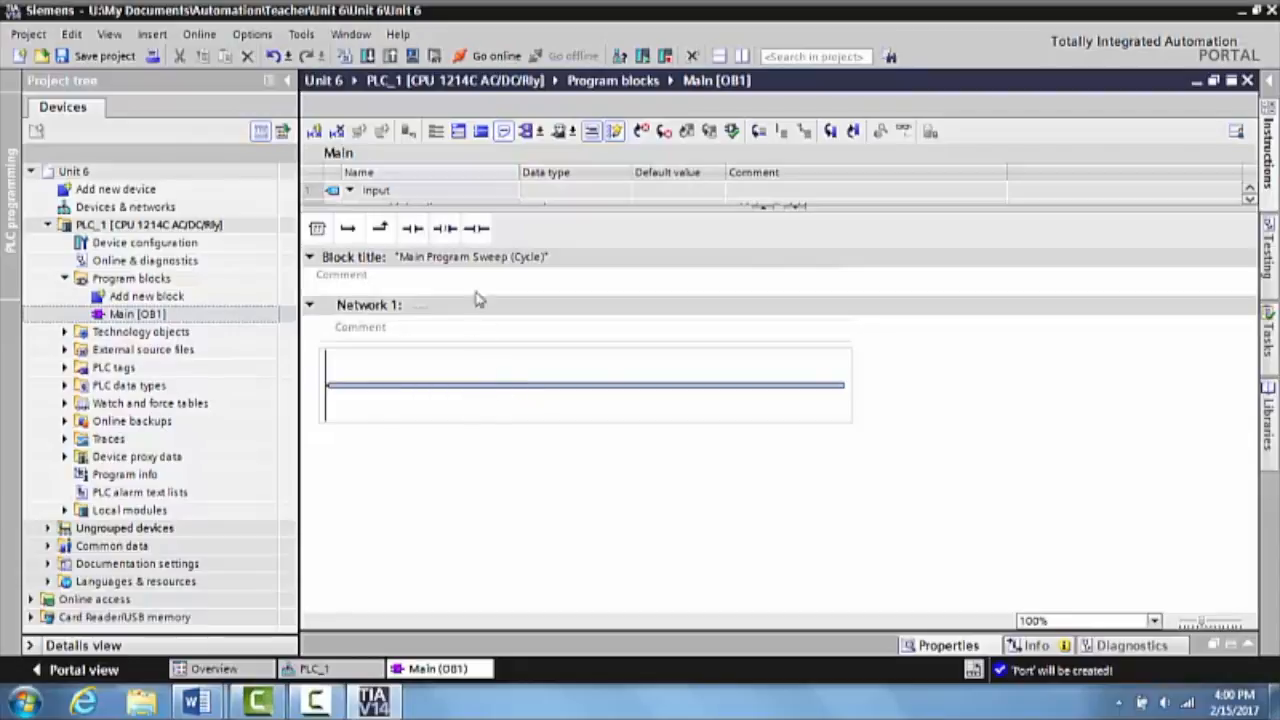
pyautogui.click(412, 228)
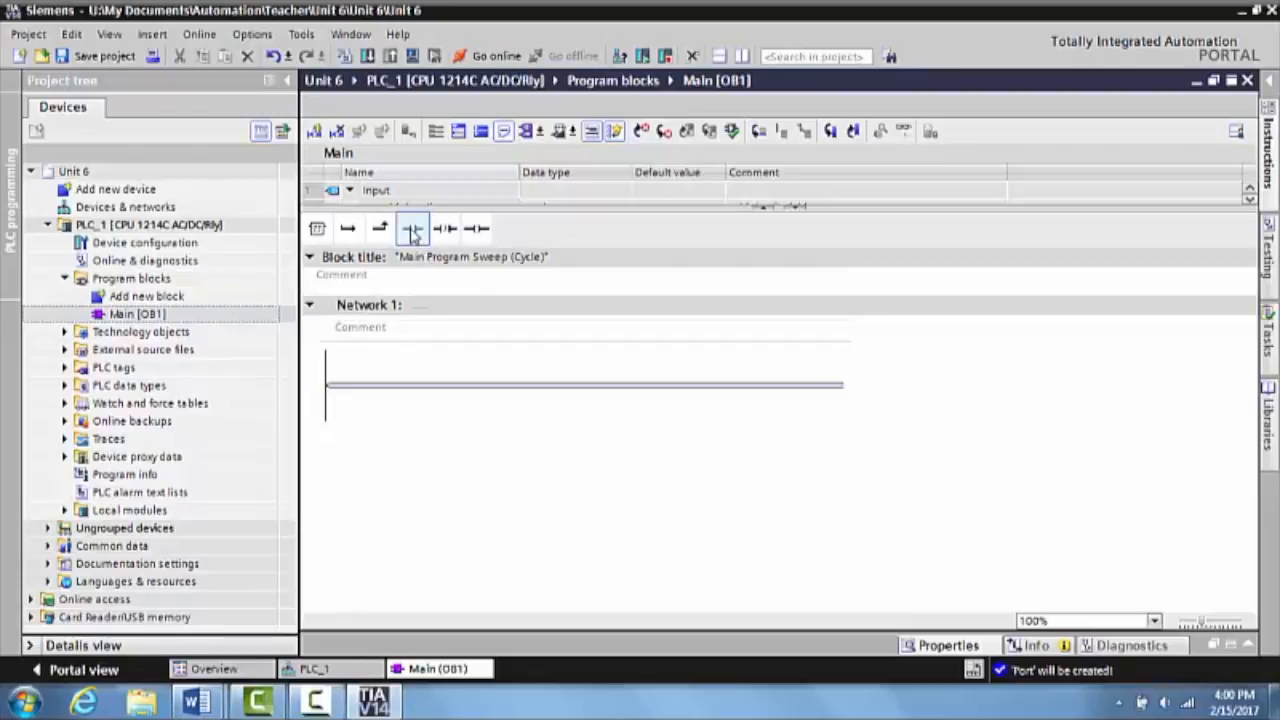
pyautogui.click(412, 228)
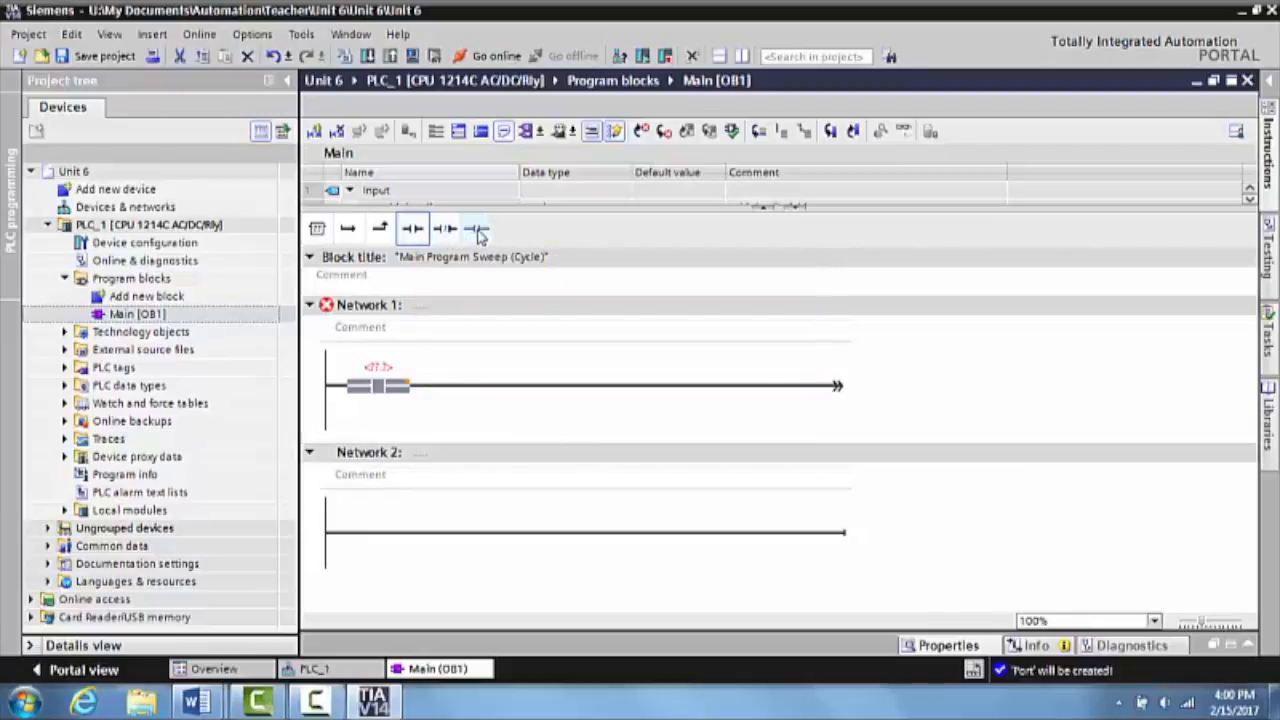
pyautogui.click(478, 228)
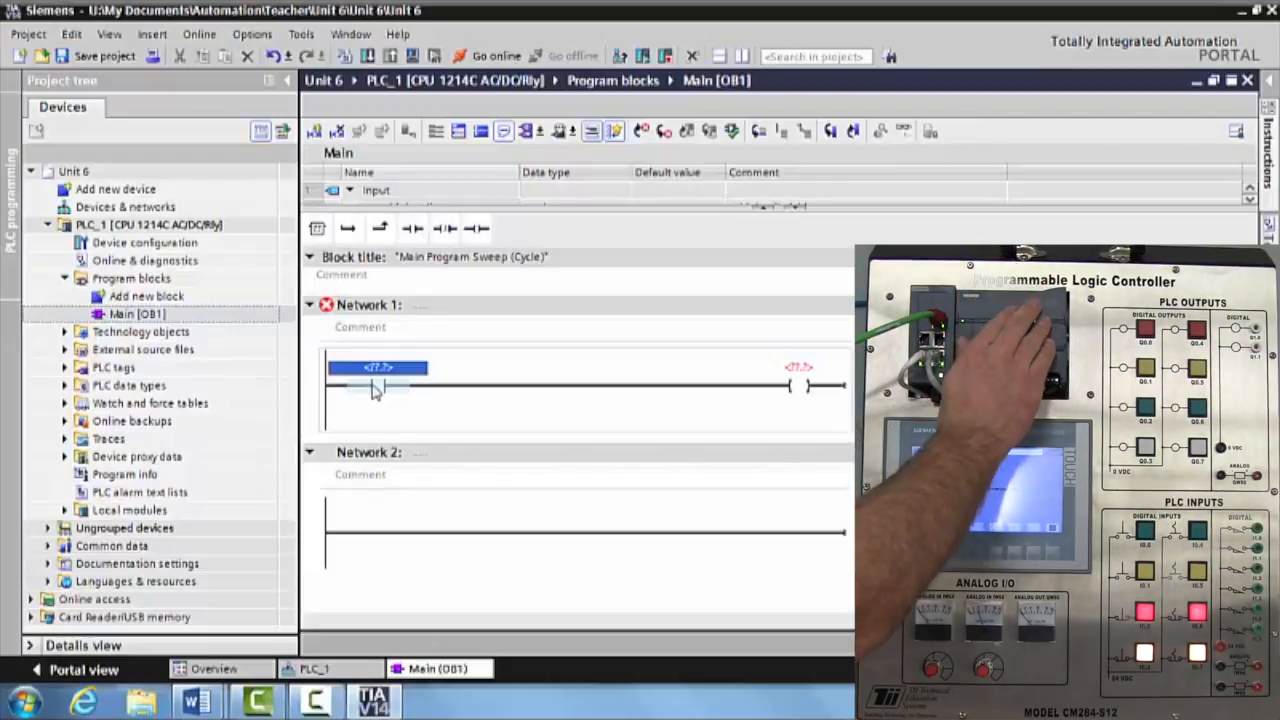
# Tag the Network 1 contact as Left Green PB
pyautogui.click(376, 368)
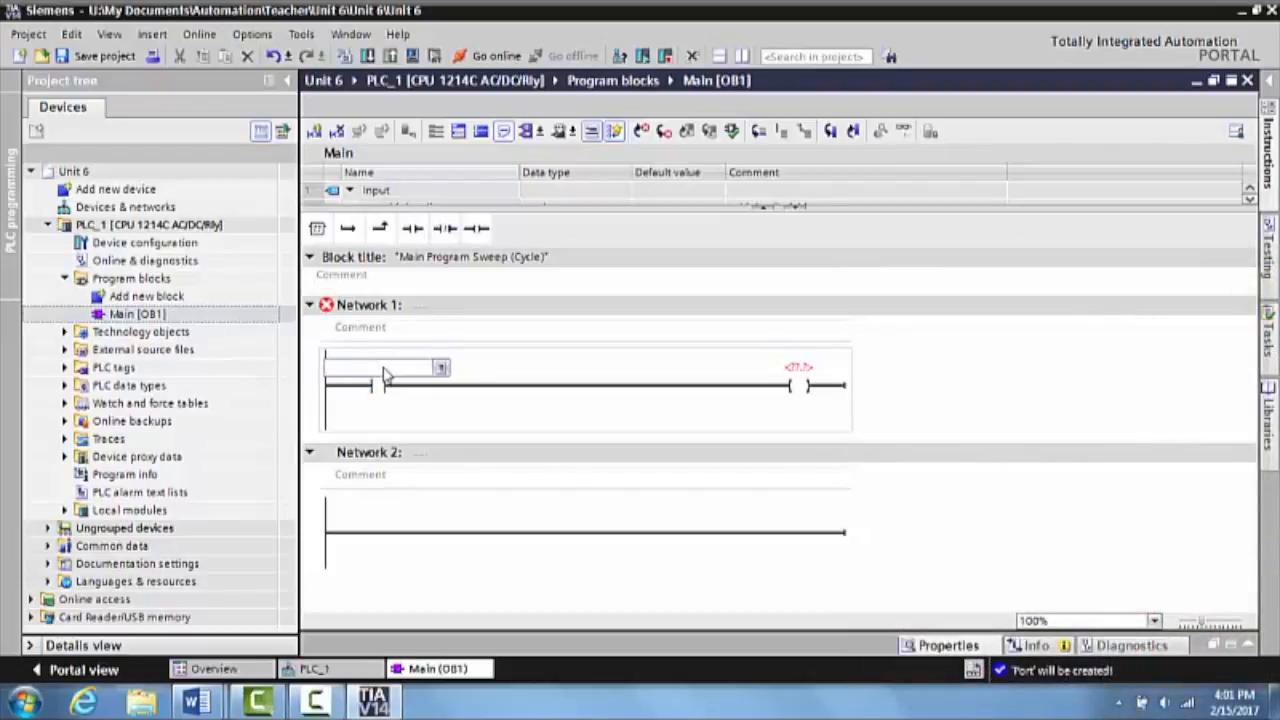
pyautogui.write('Left')
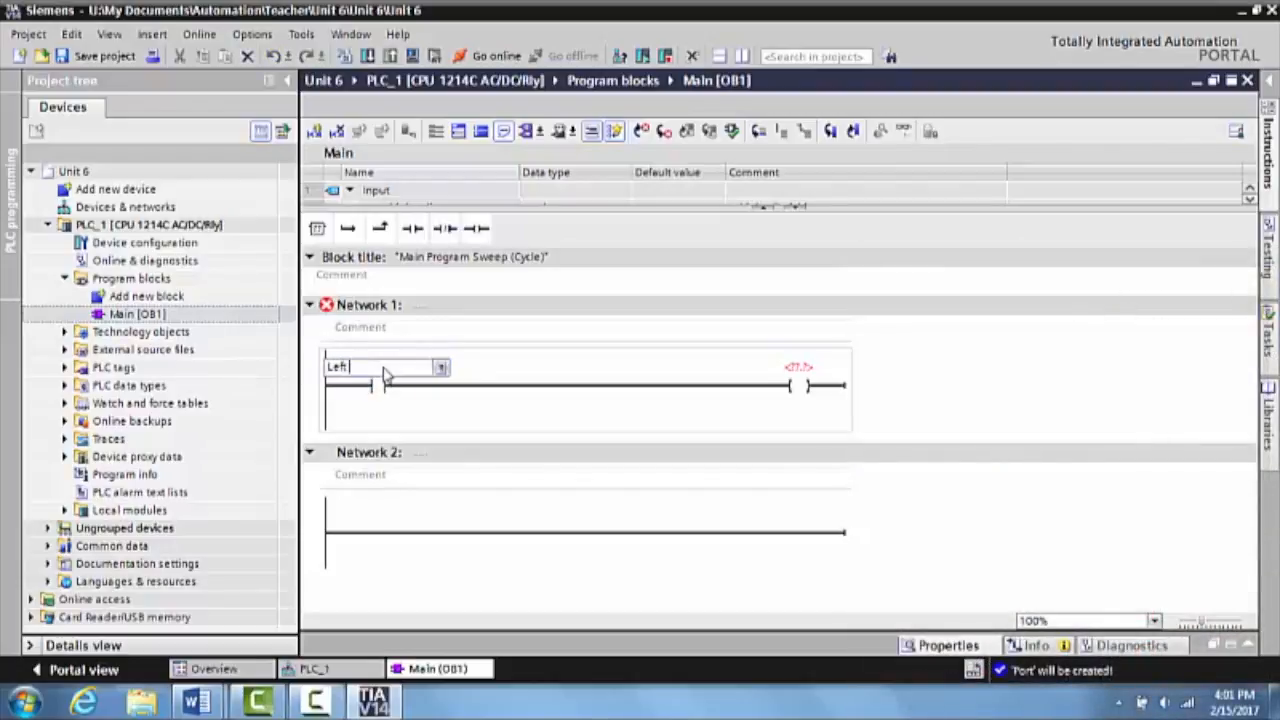
pyautogui.write('Green PB"')
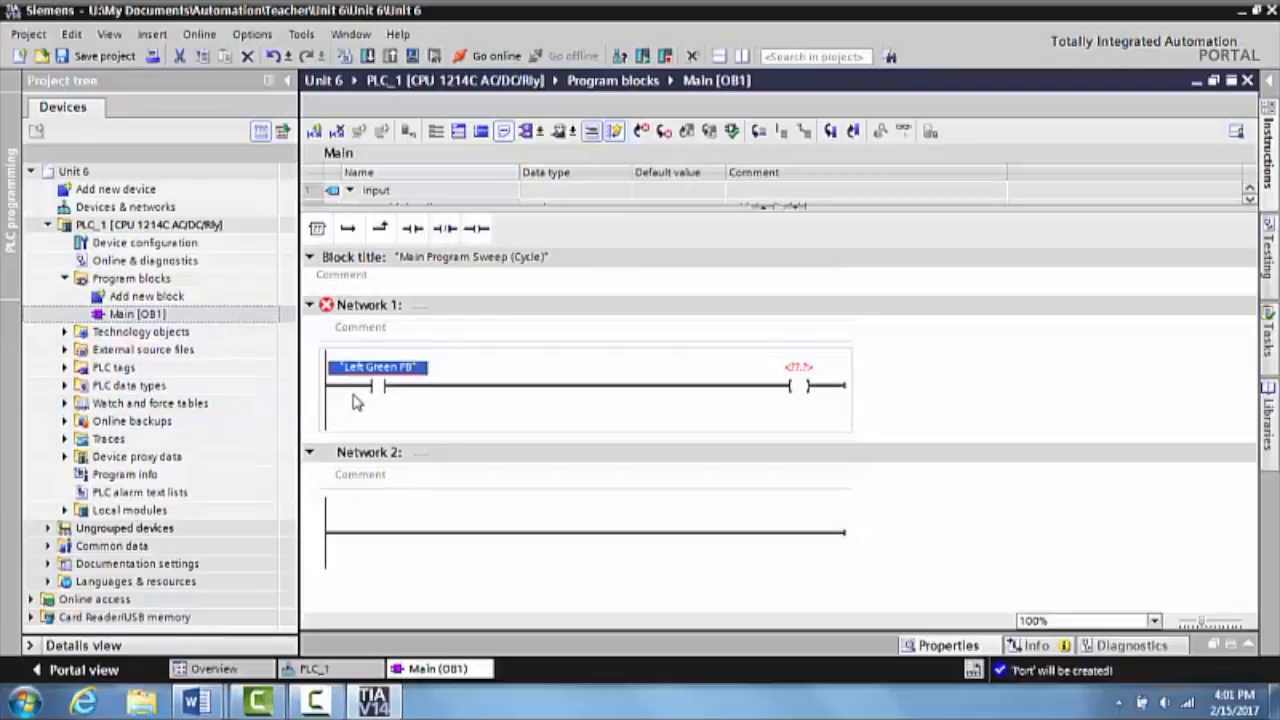
pyautogui.moveTo(370, 388)
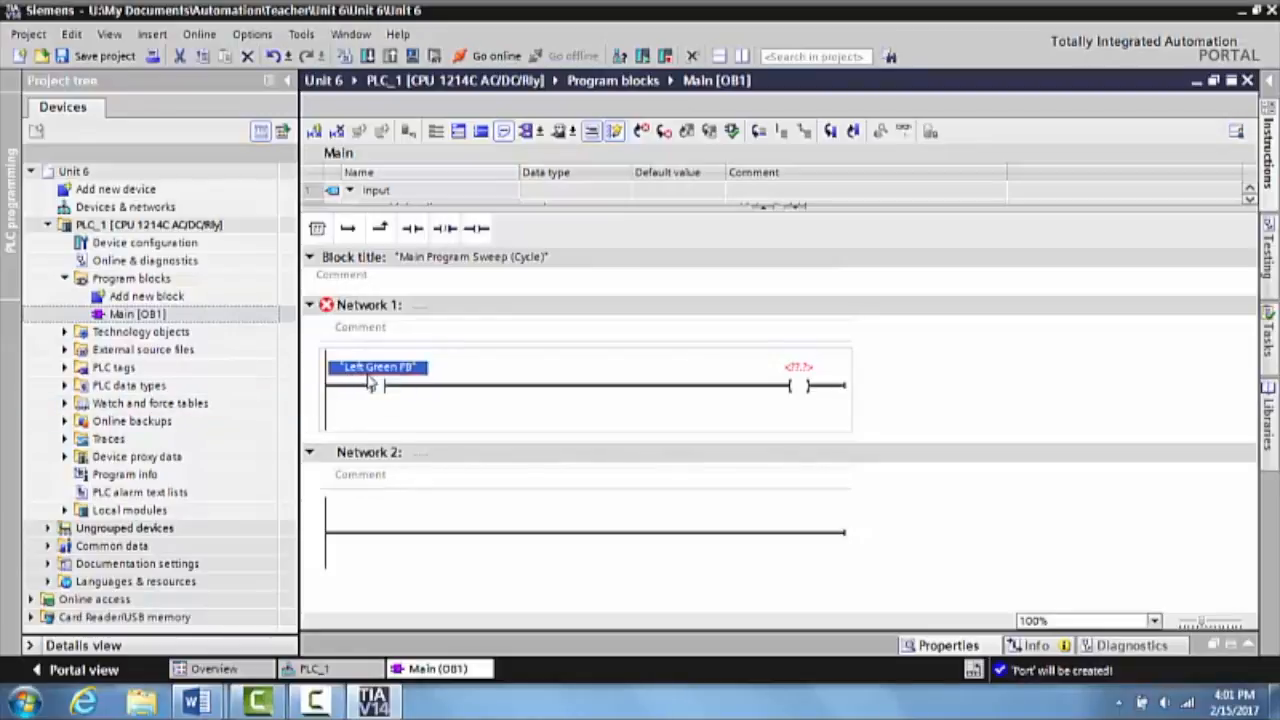
pyautogui.moveTo(416, 384)
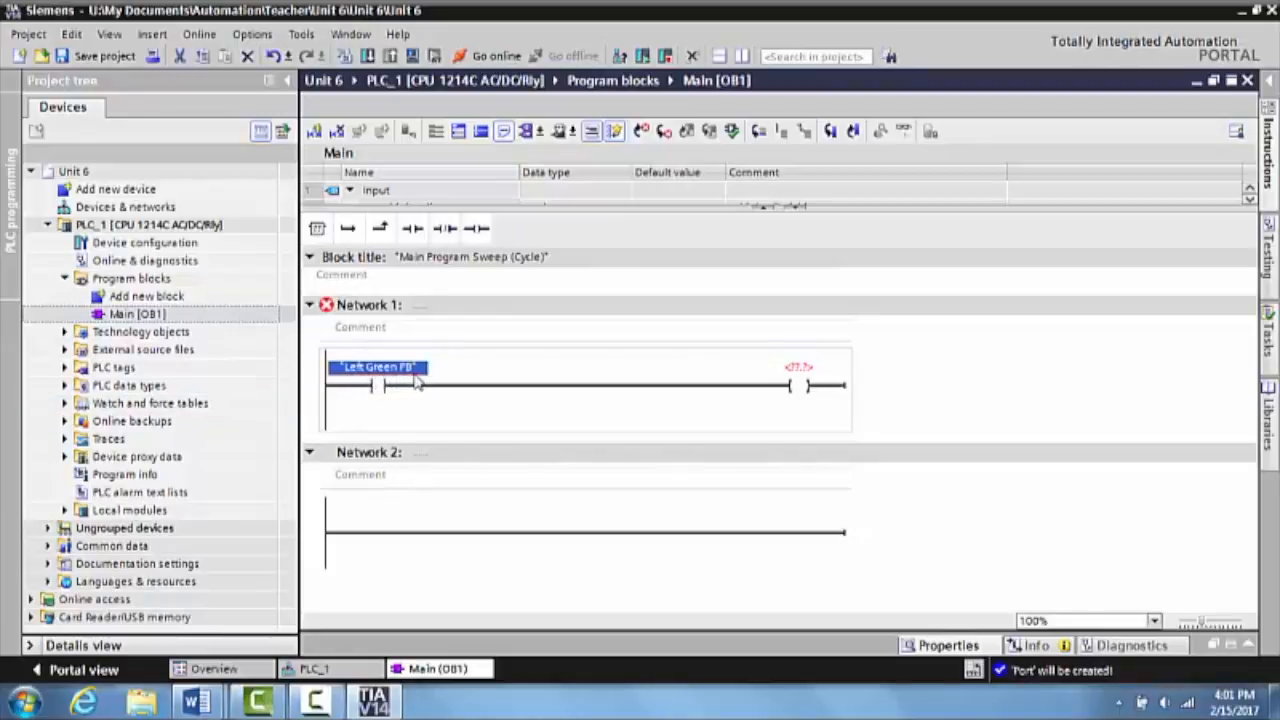
pyautogui.moveTo(416, 384)
pyautogui.write('"Left Red Light"')
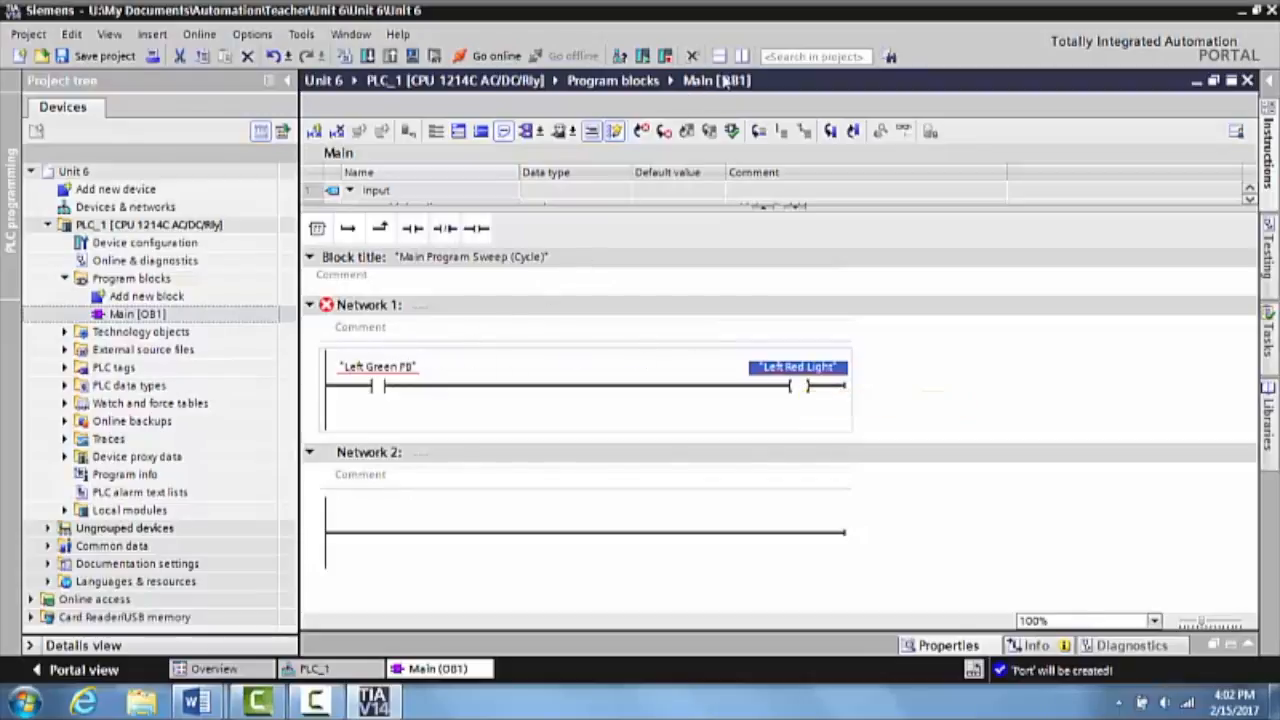
pyautogui.moveTo(742, 56)
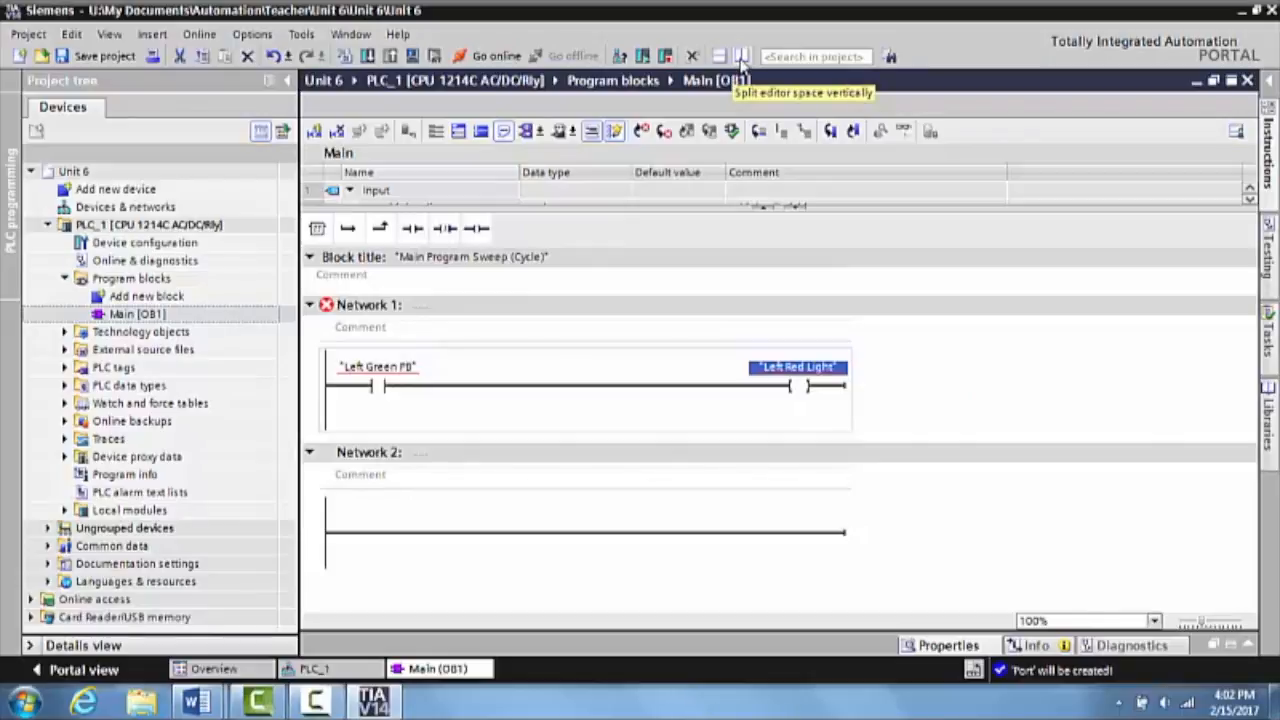
# Show the hardware layout beside the ladder network for tag-to-address mapping
pyautogui.click(742, 56)
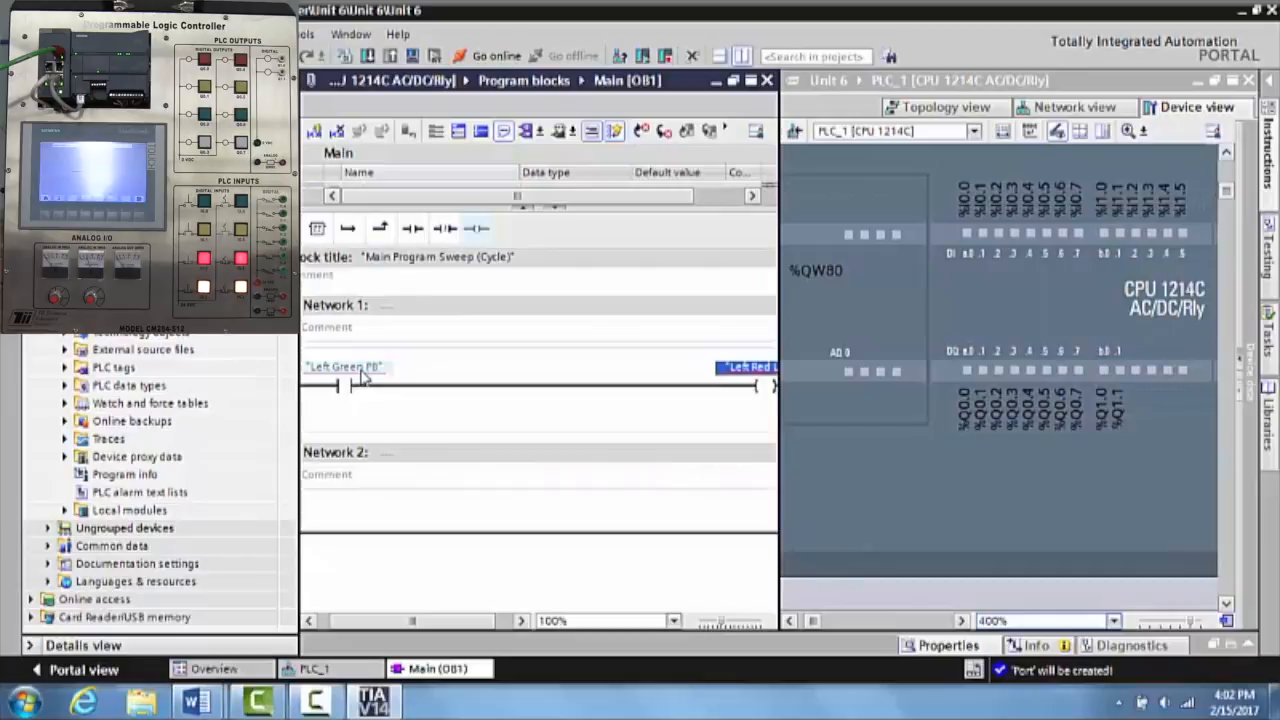
pyautogui.moveTo(344, 368)
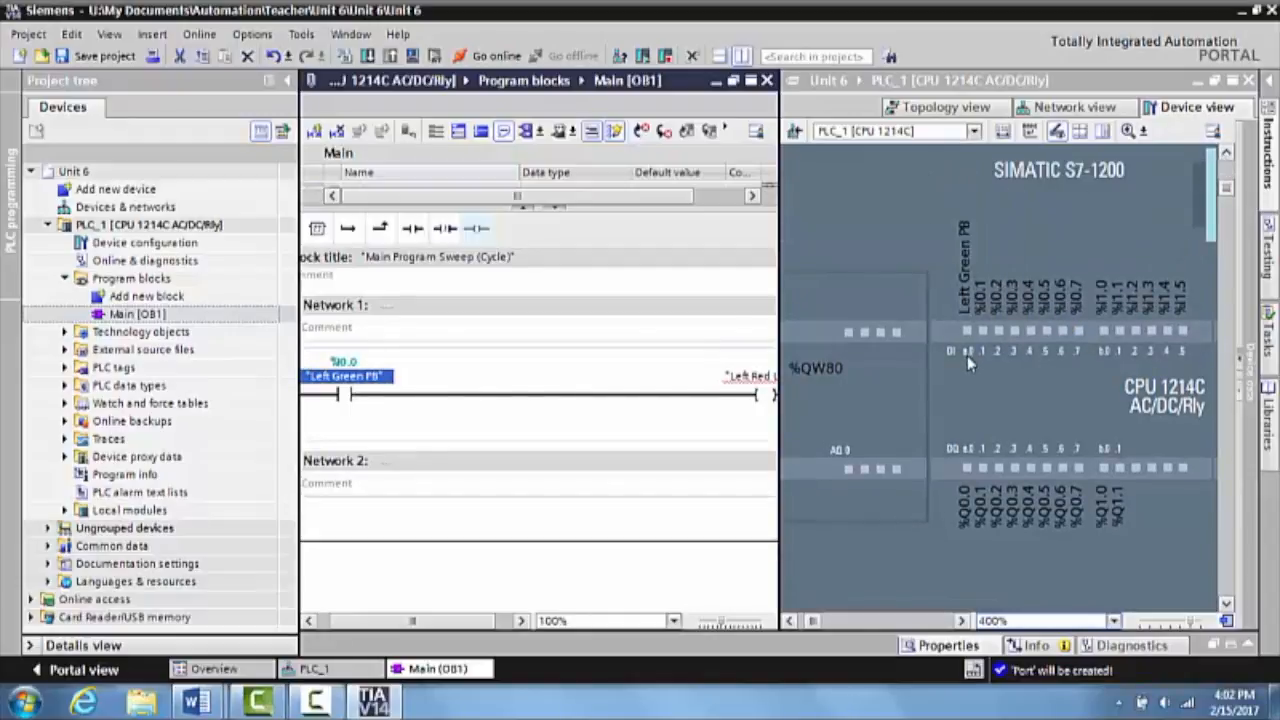
pyautogui.moveTo(970, 360)
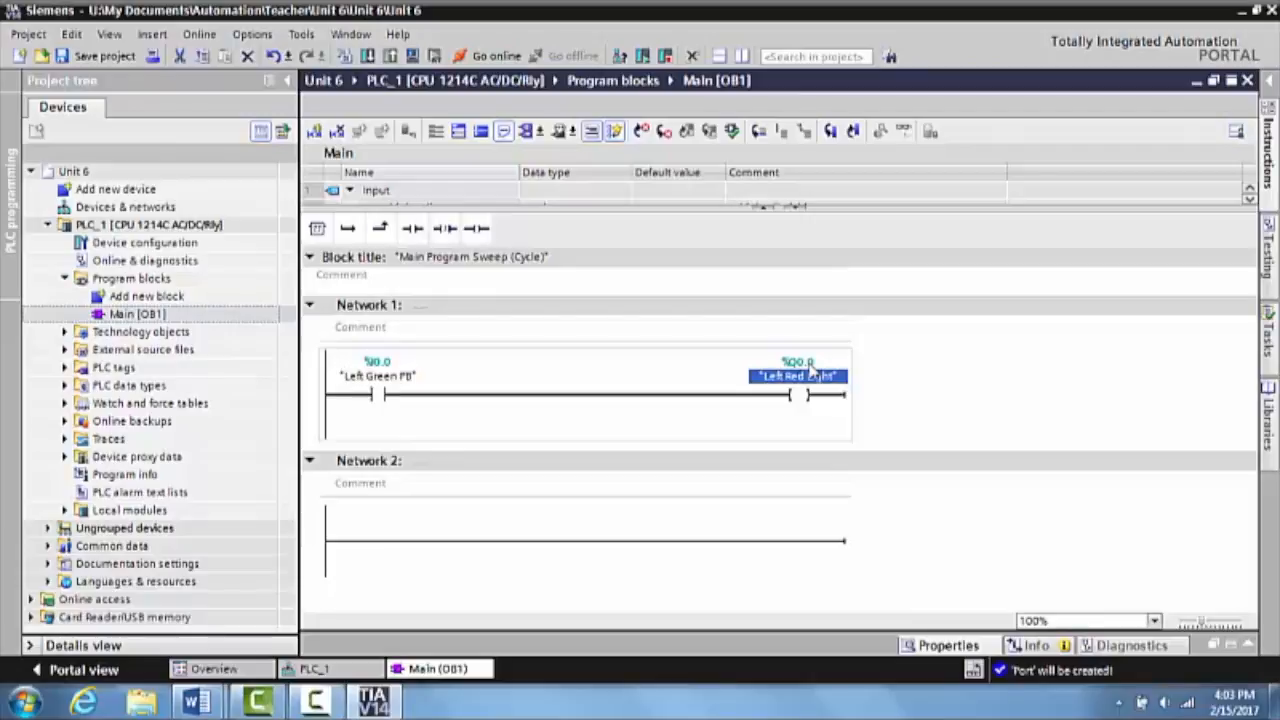
pyautogui.click(376, 376)
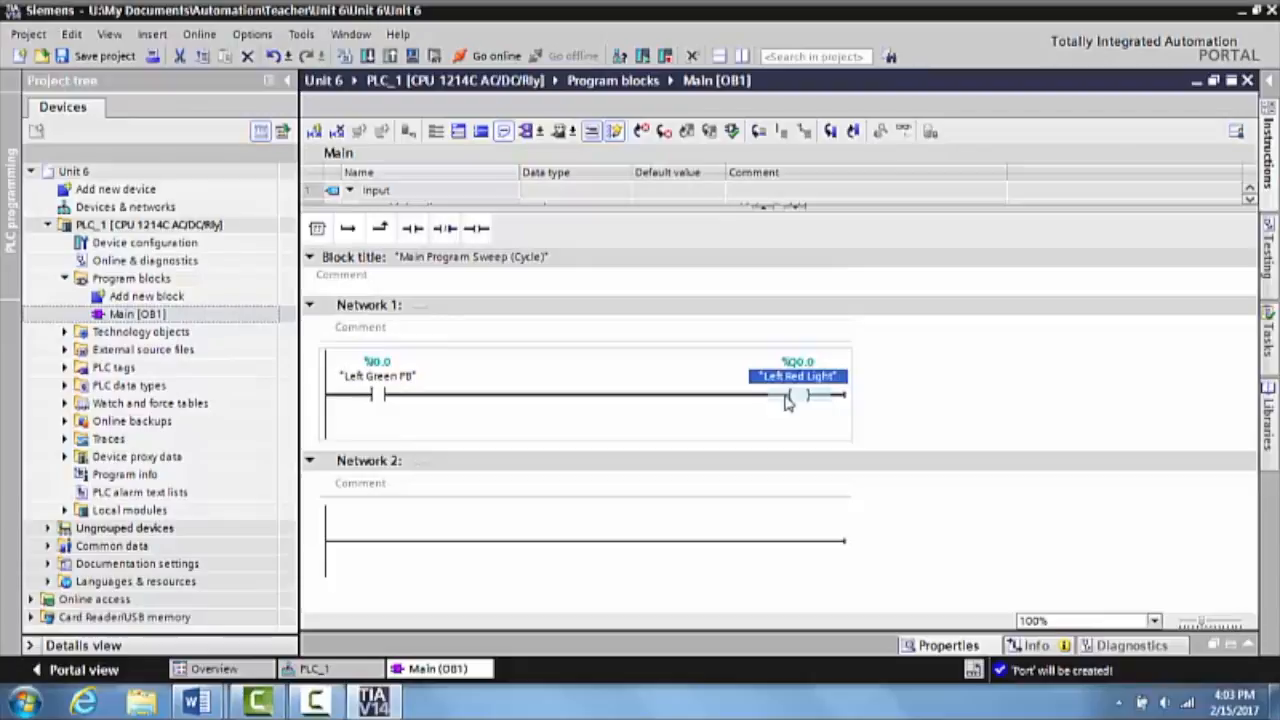
pyautogui.moveTo(788, 404)
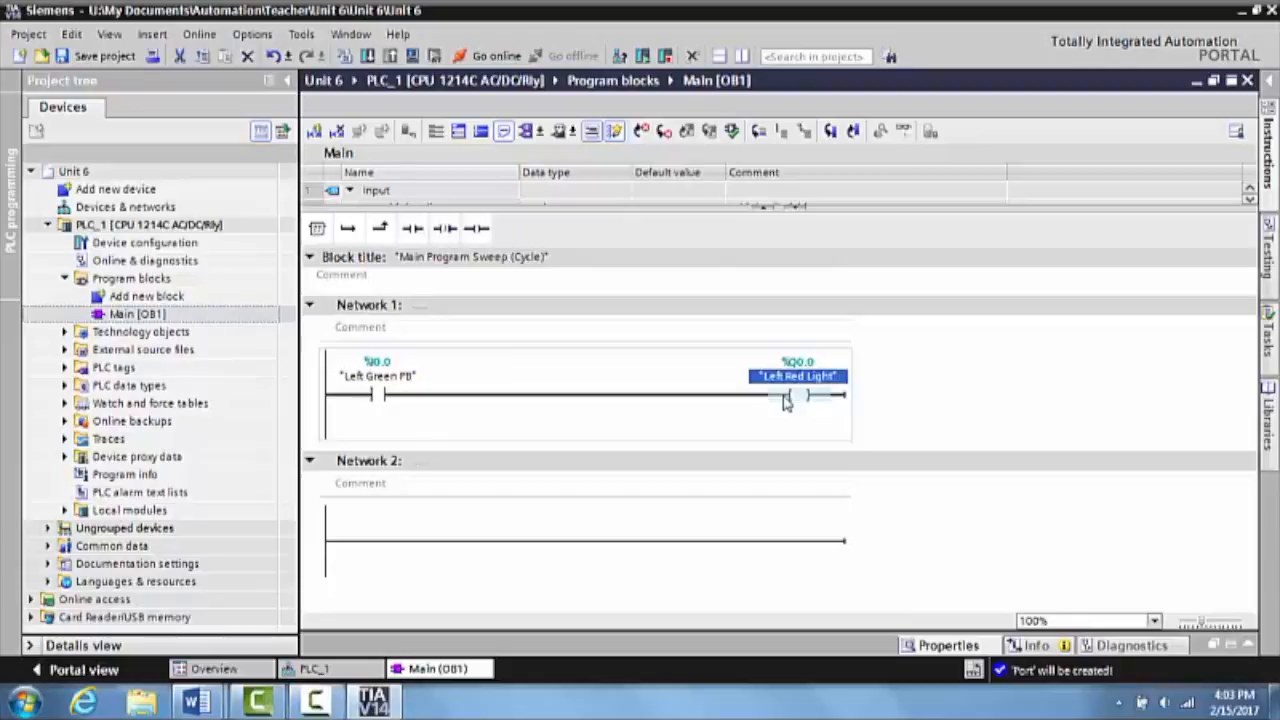
# Insert a normally open contact after Left Green PB and tag it Right Green PB
pyautogui.click(378, 392)
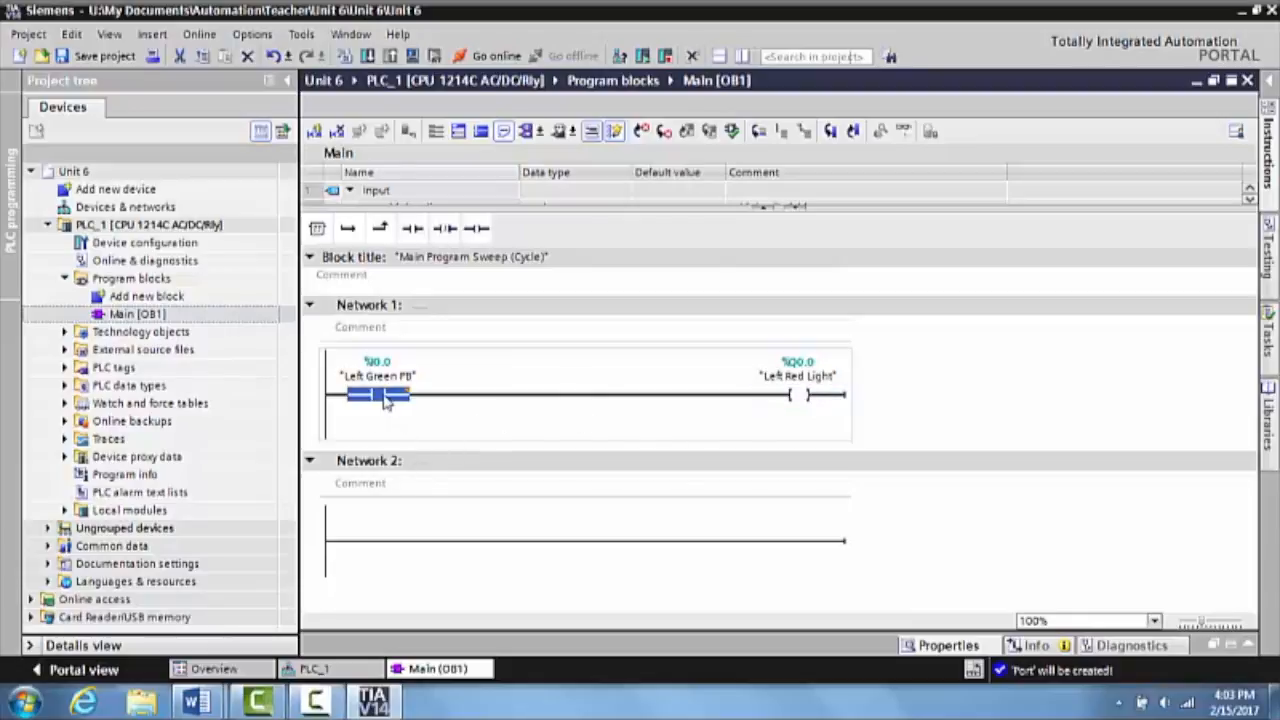
pyautogui.click(412, 228)
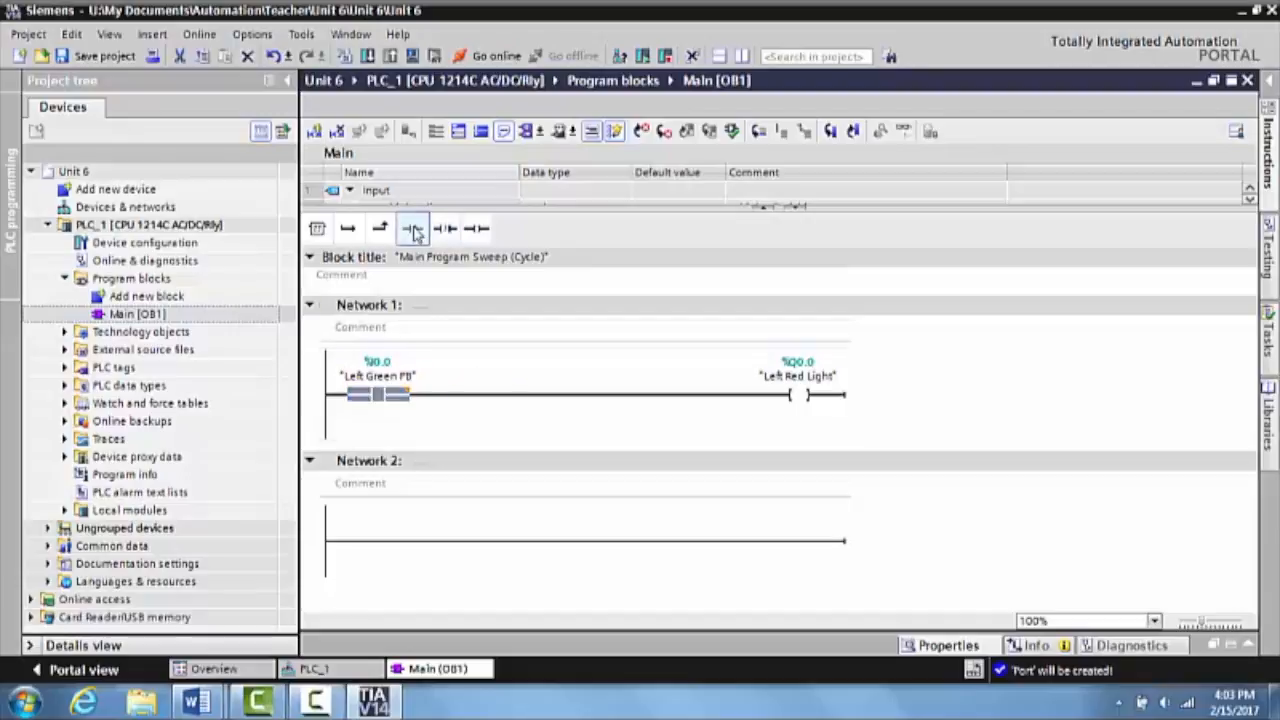
pyautogui.click(412, 228)
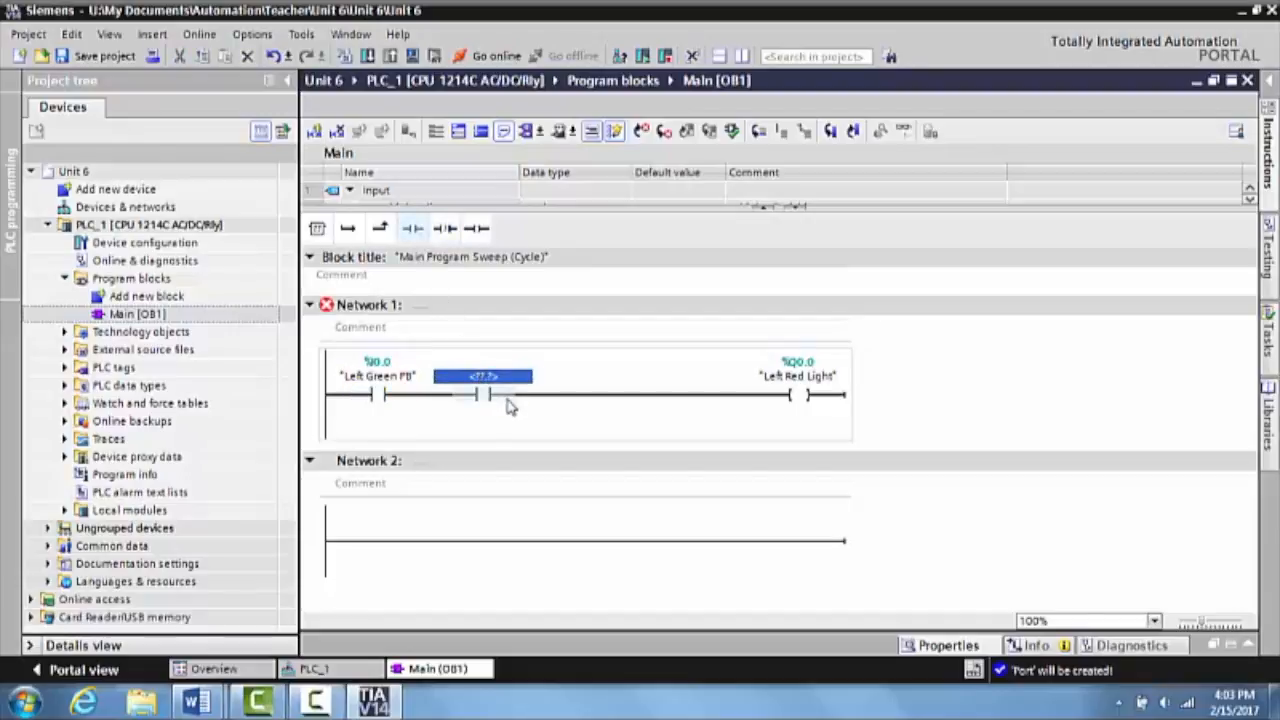
pyautogui.write('Right')
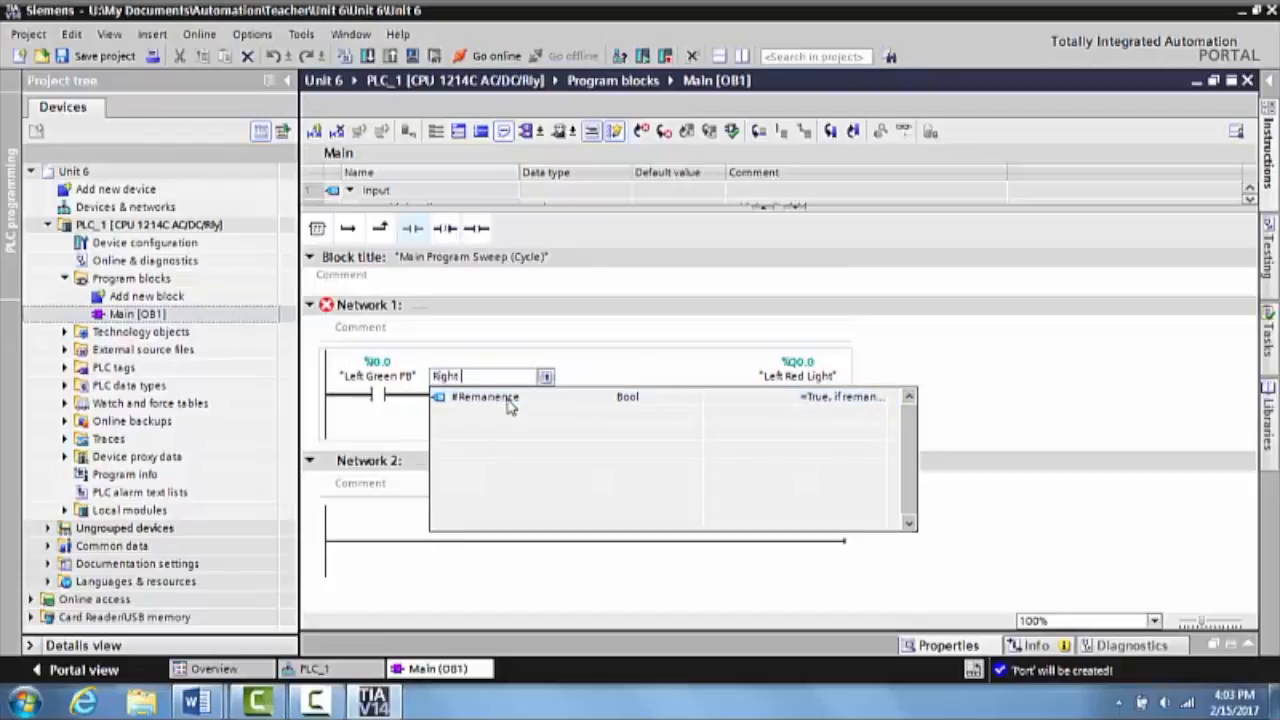
pyautogui.write('Green')
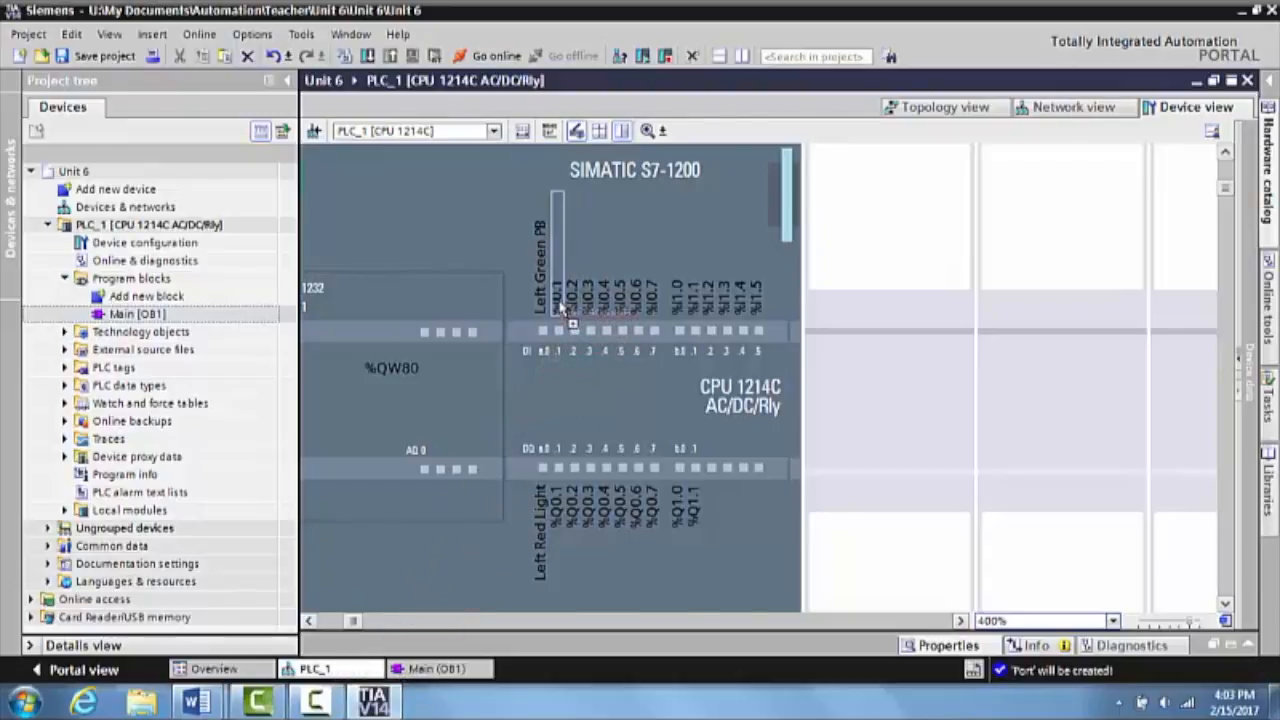
pyautogui.moveTo(568, 316)
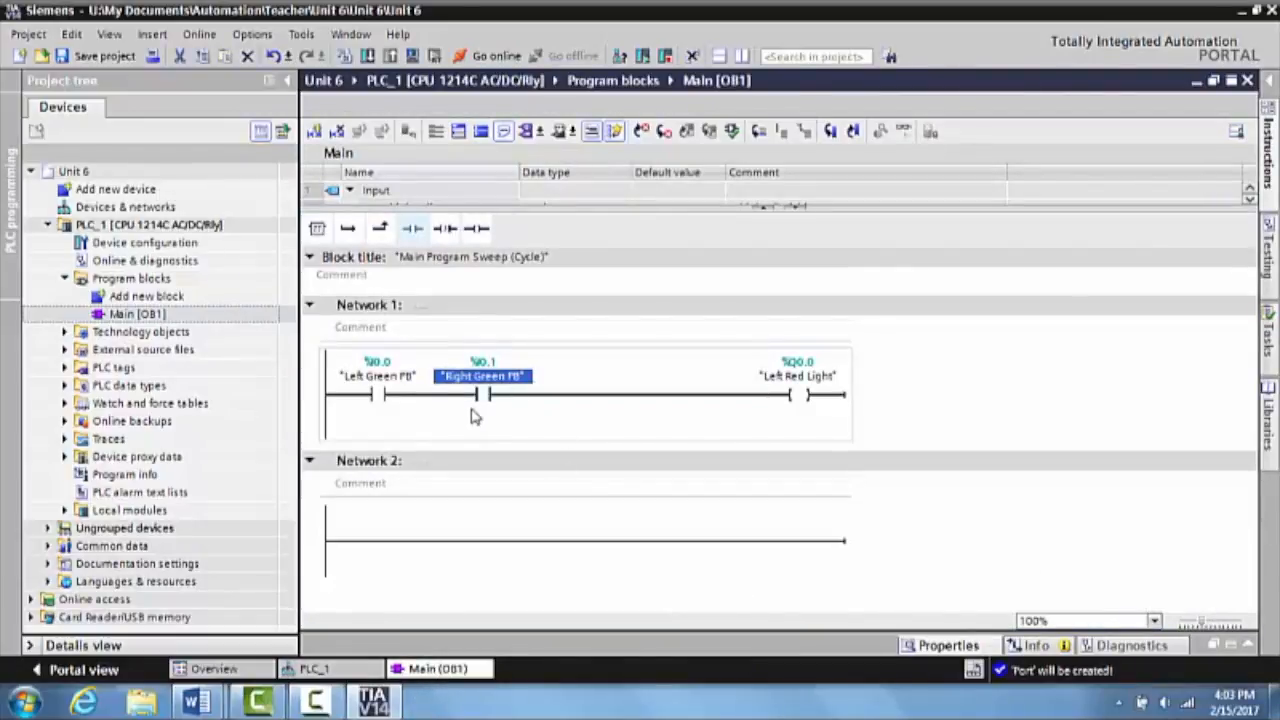
pyautogui.moveTo(484, 410)
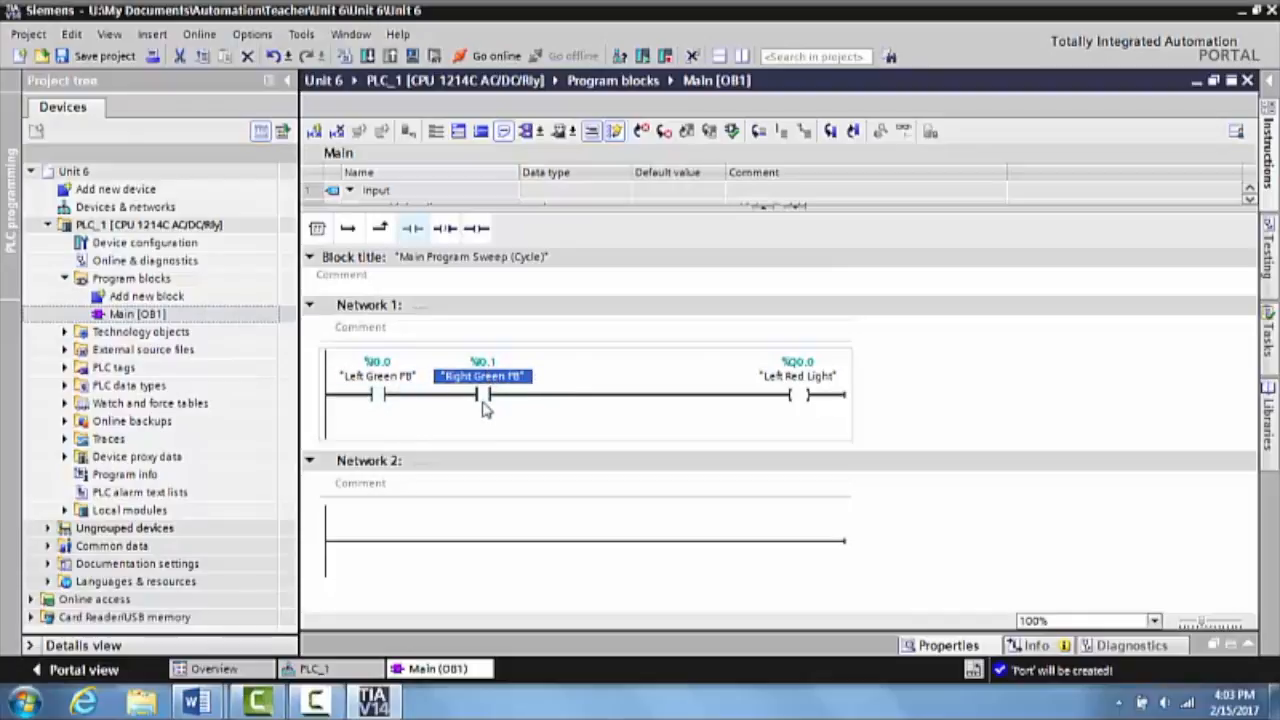